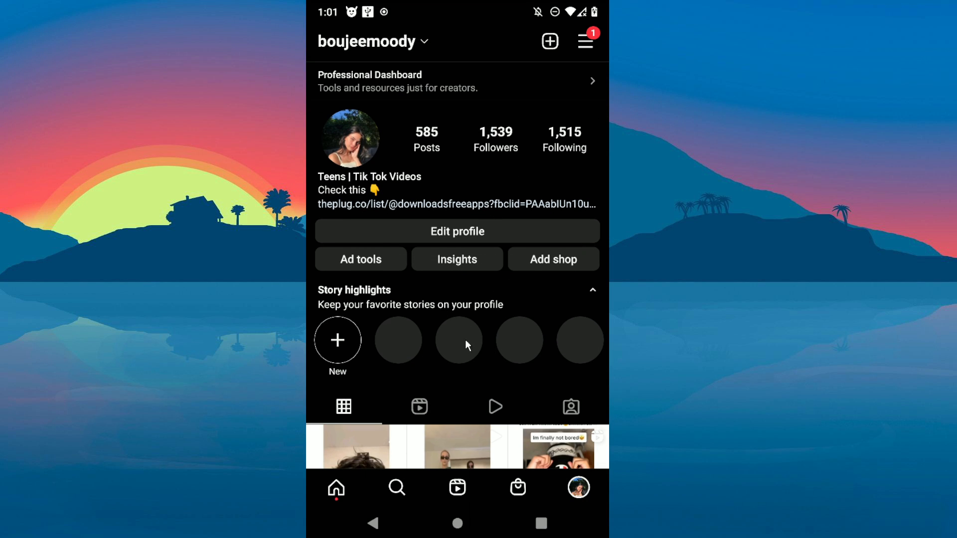
mouse_move(511, 108)
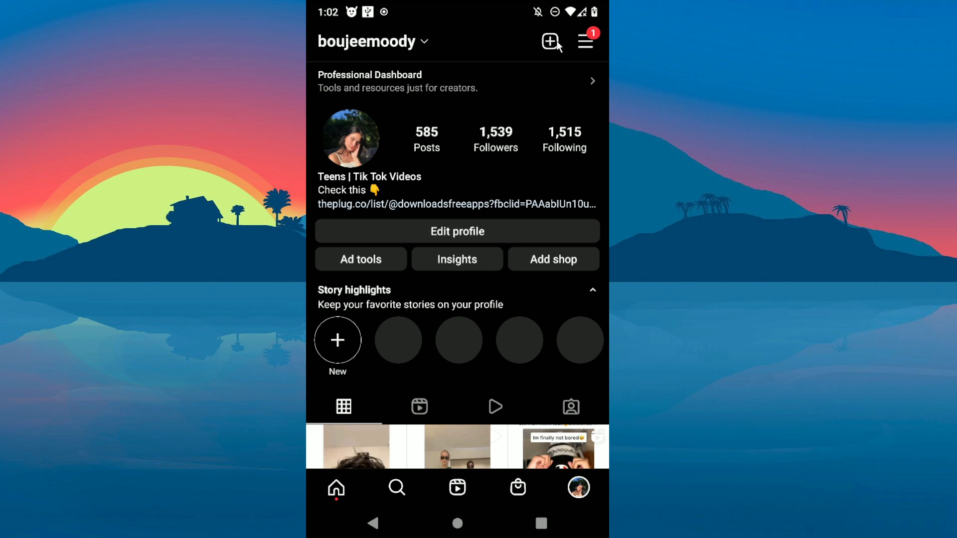
Step: Create a new feed Post from the profile's + menu and enable multi-photo selection
left_click(549, 41)
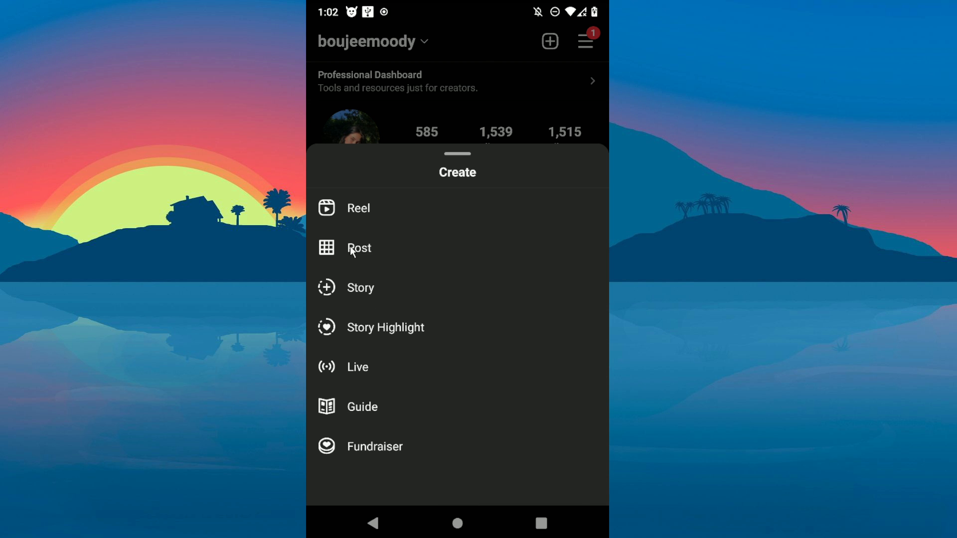
left_click(358, 247)
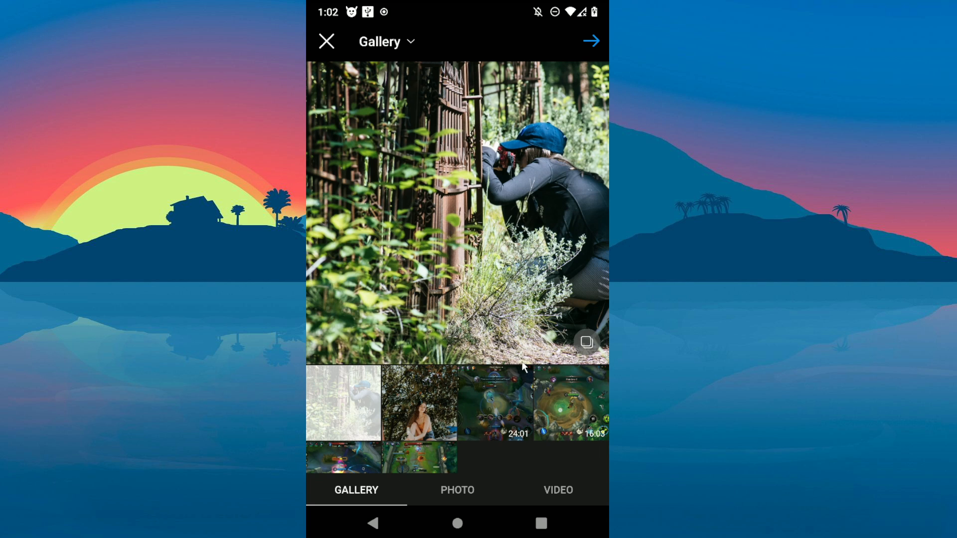
left_click(585, 341)
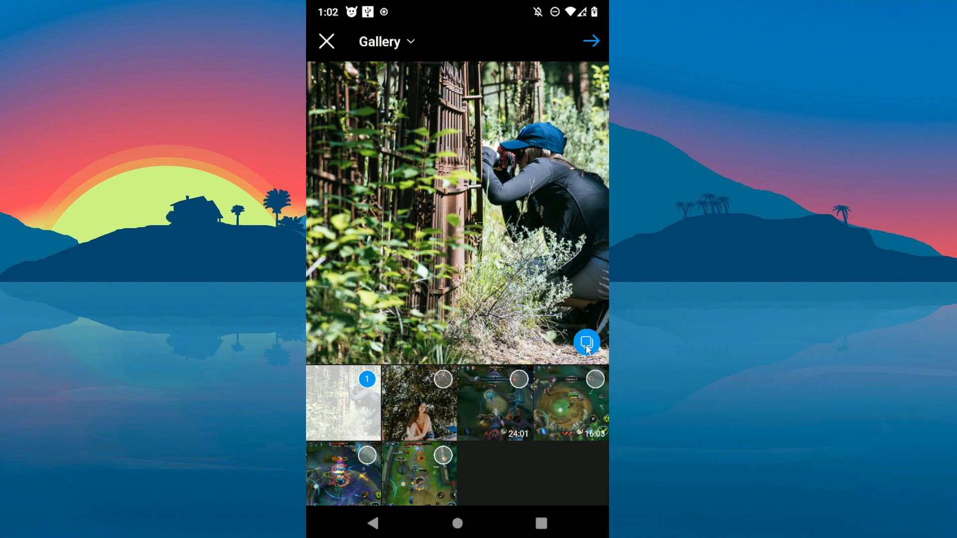
Step: Select the tree portrait first, then deselect and reselect the photographer photo as second
left_click(419, 402)
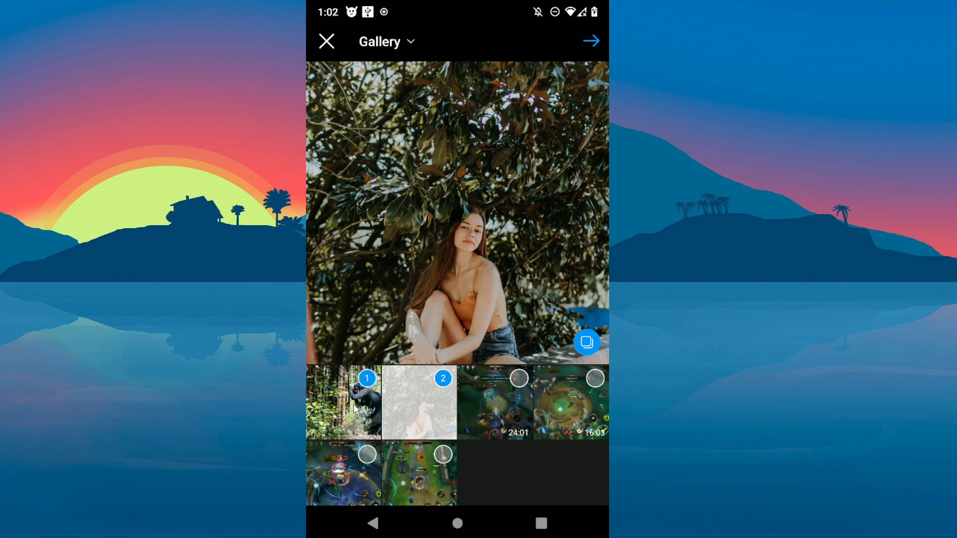
left_click(367, 378)
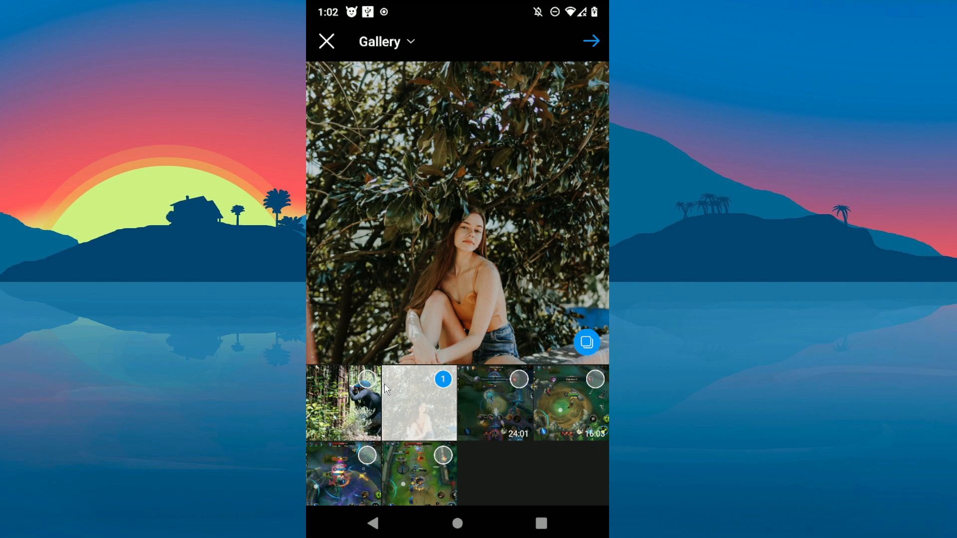
left_click(343, 403)
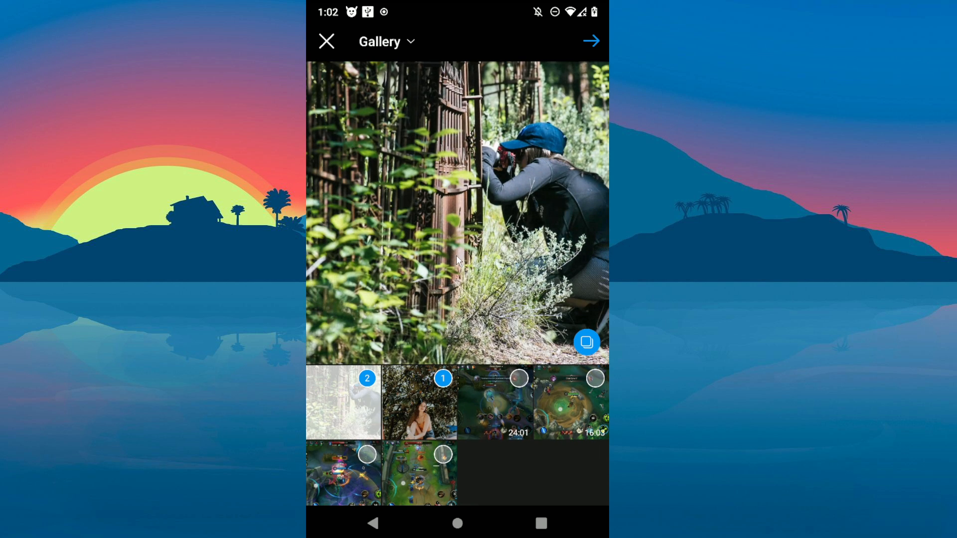
mouse_move(530, 109)
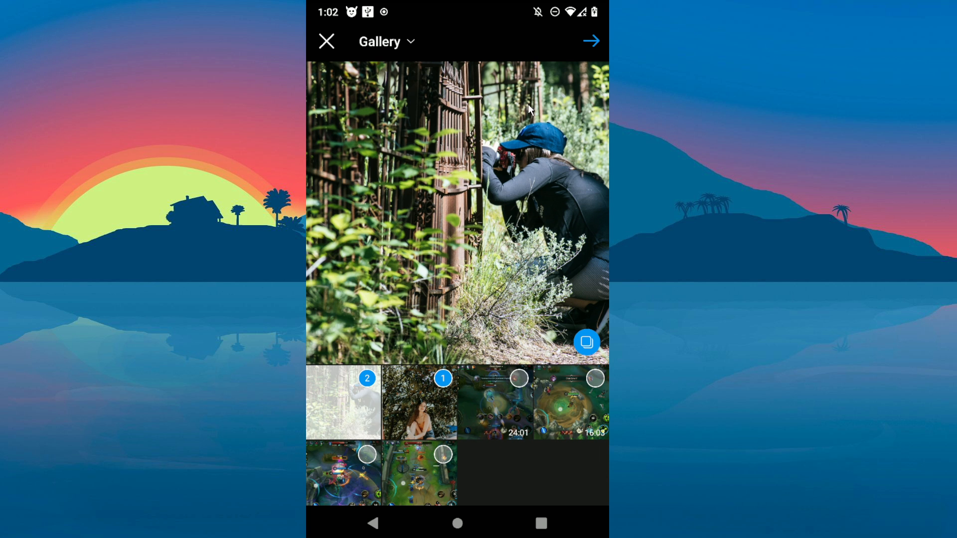
Step: Advance the two ordered photos to the filter and edit screen
left_click(590, 41)
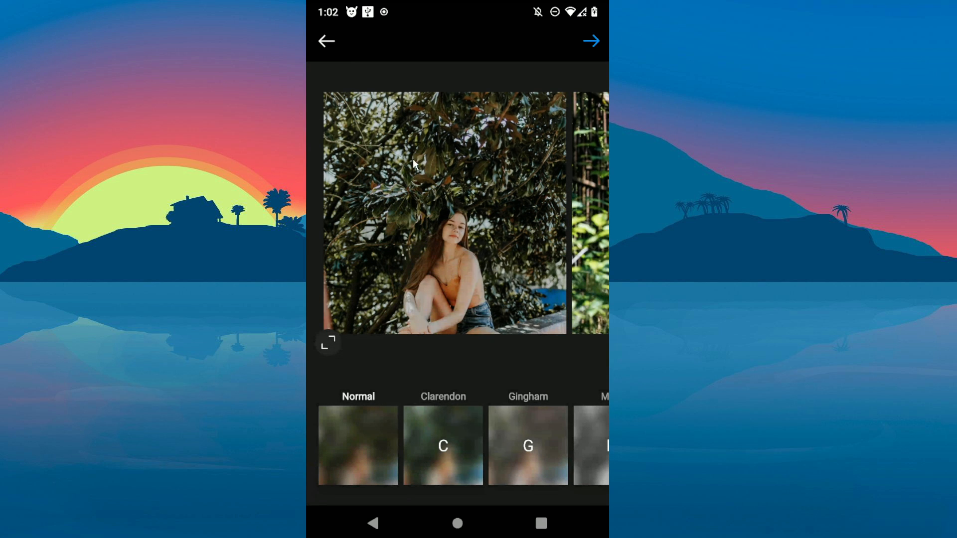
mouse_move(338, 128)
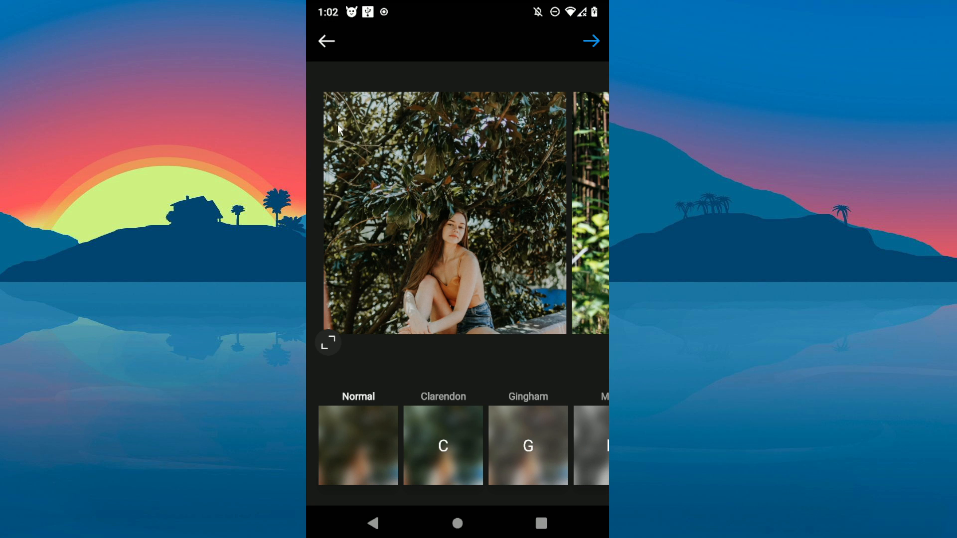
mouse_move(477, 277)
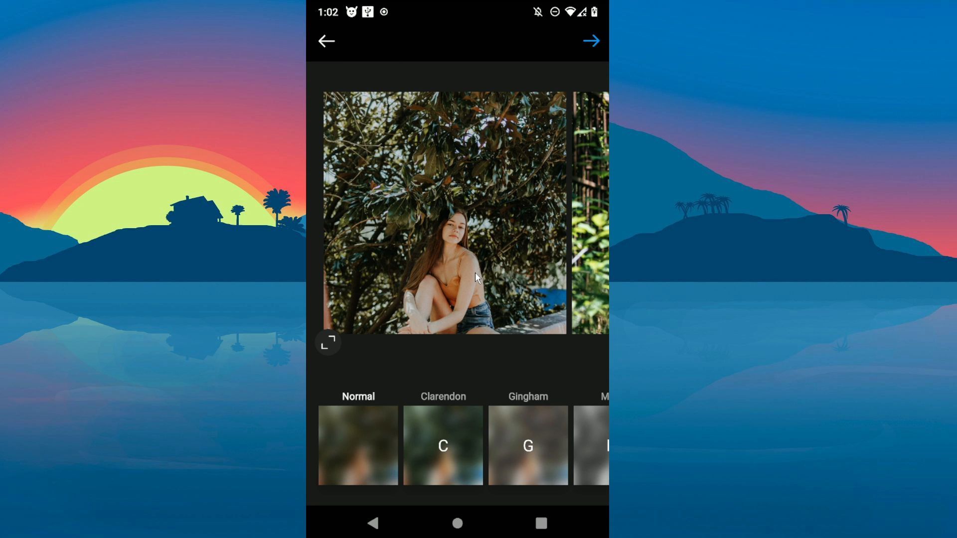